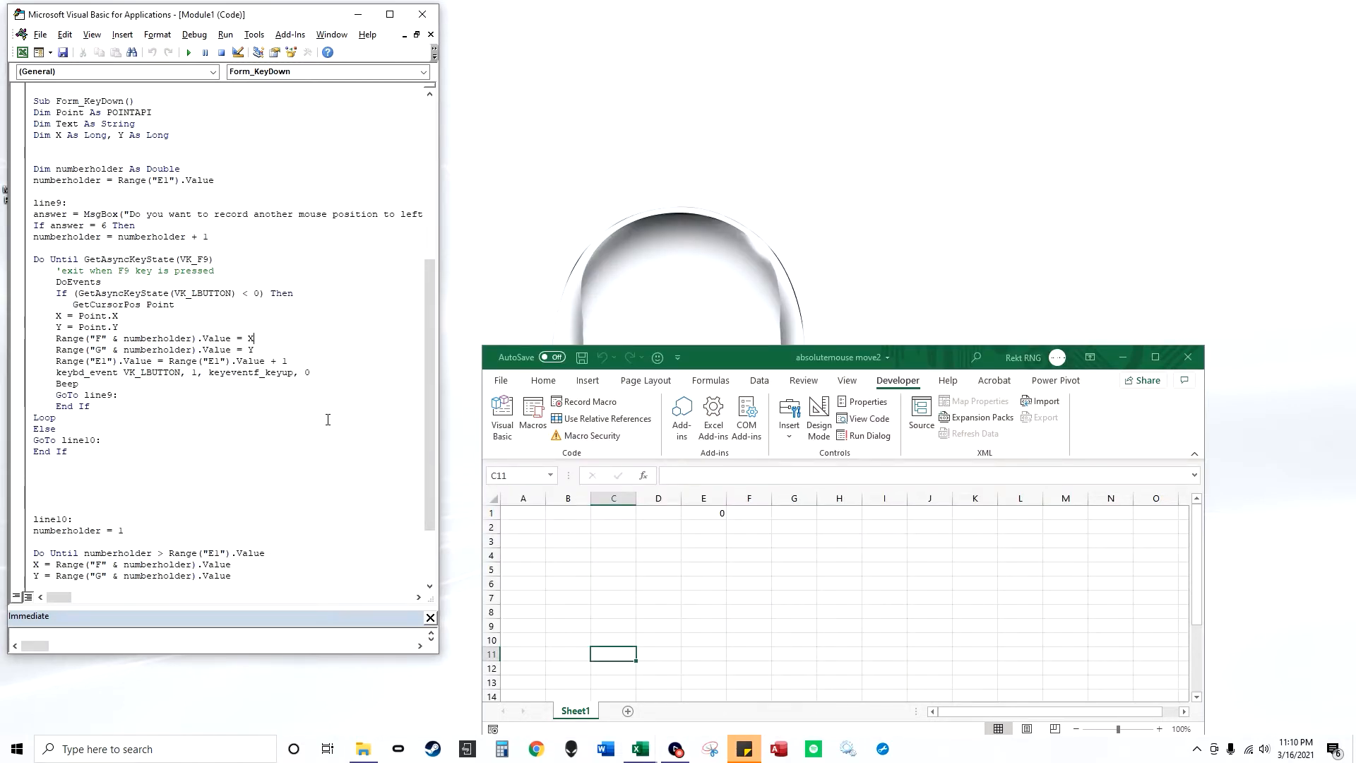
Run the recording macro and answer Yes three times to capture three click positions
scroll(down, 3)
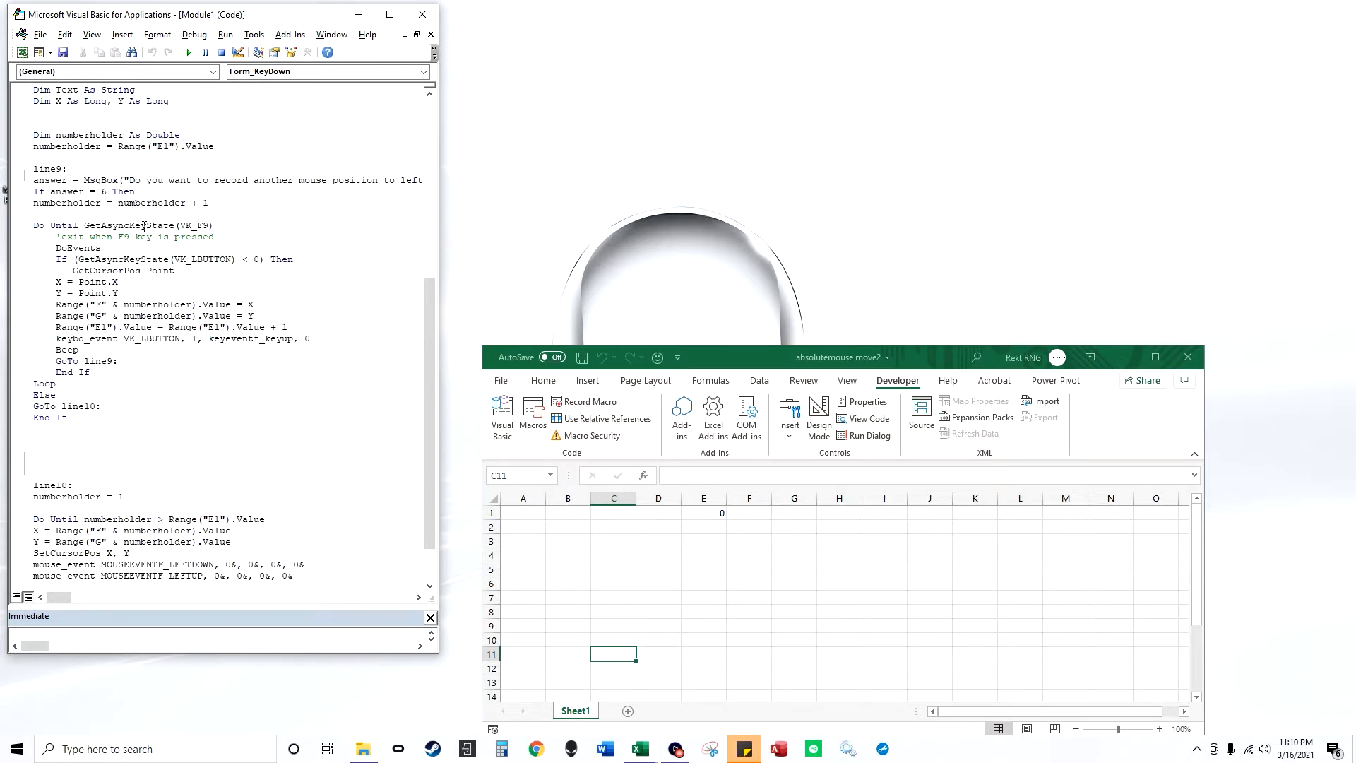
double_click(127, 225)
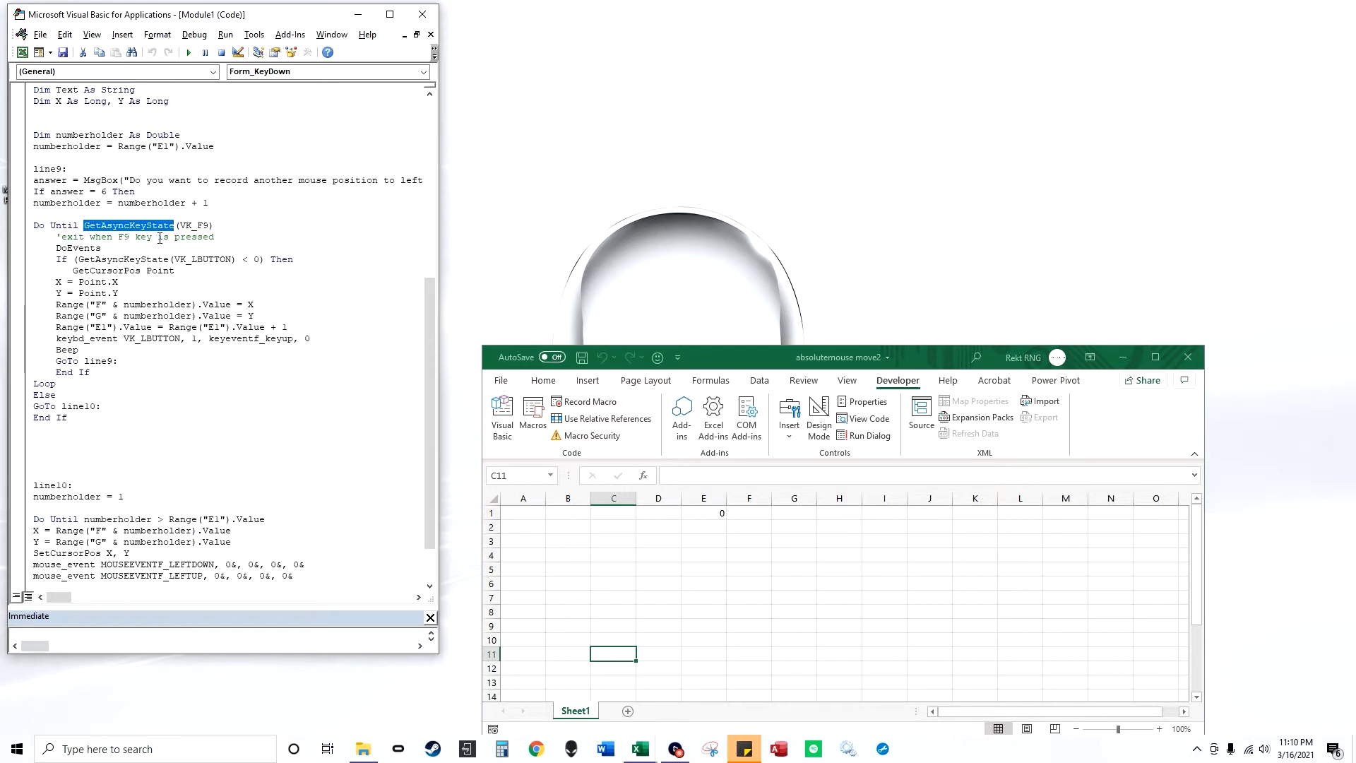
mouse_move(188, 52)
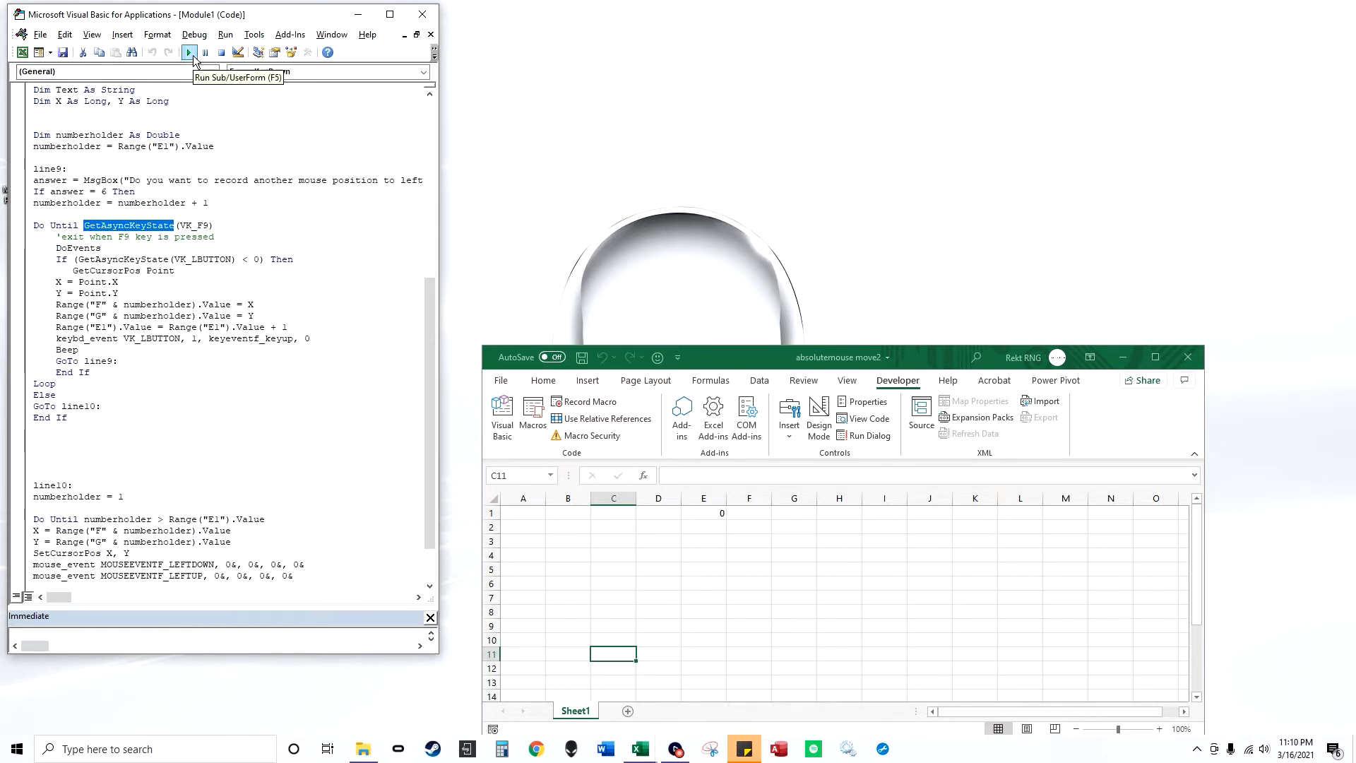
click(189, 52)
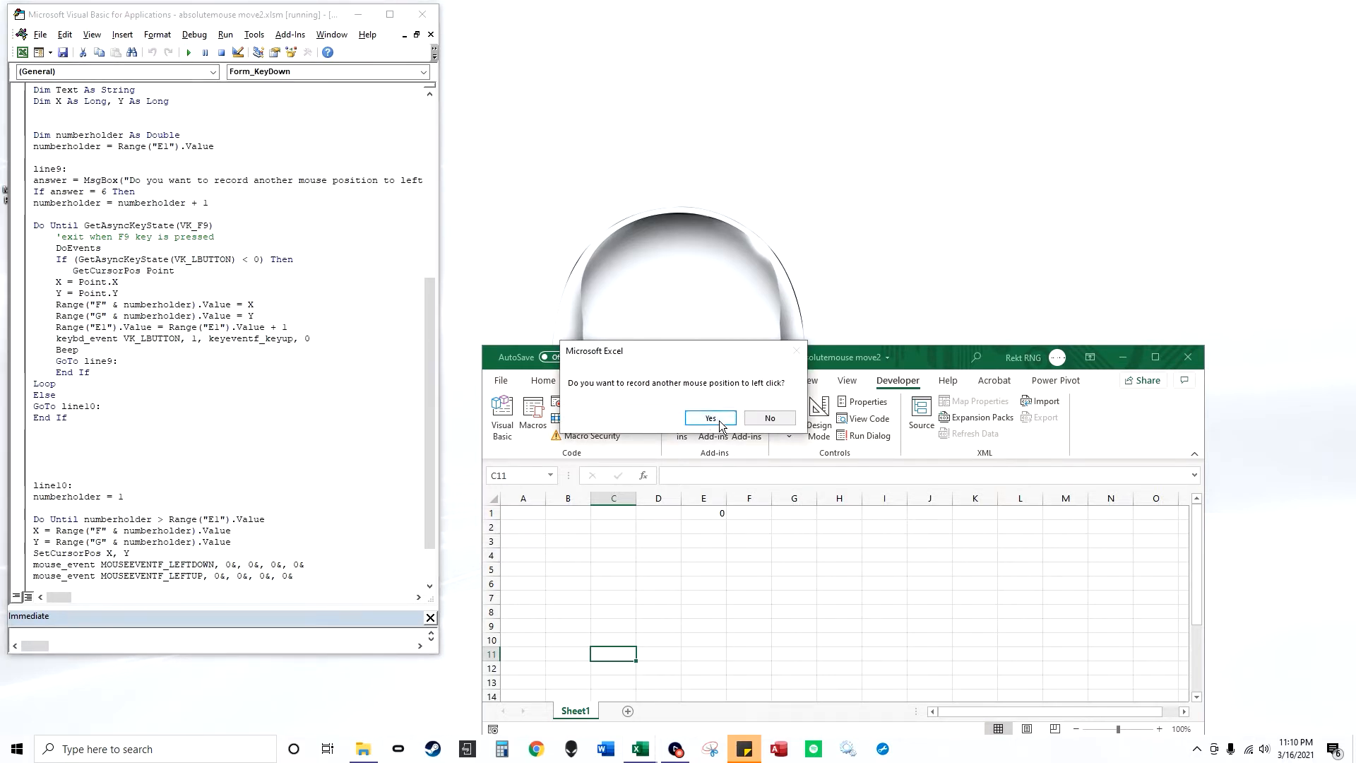
click(709, 418)
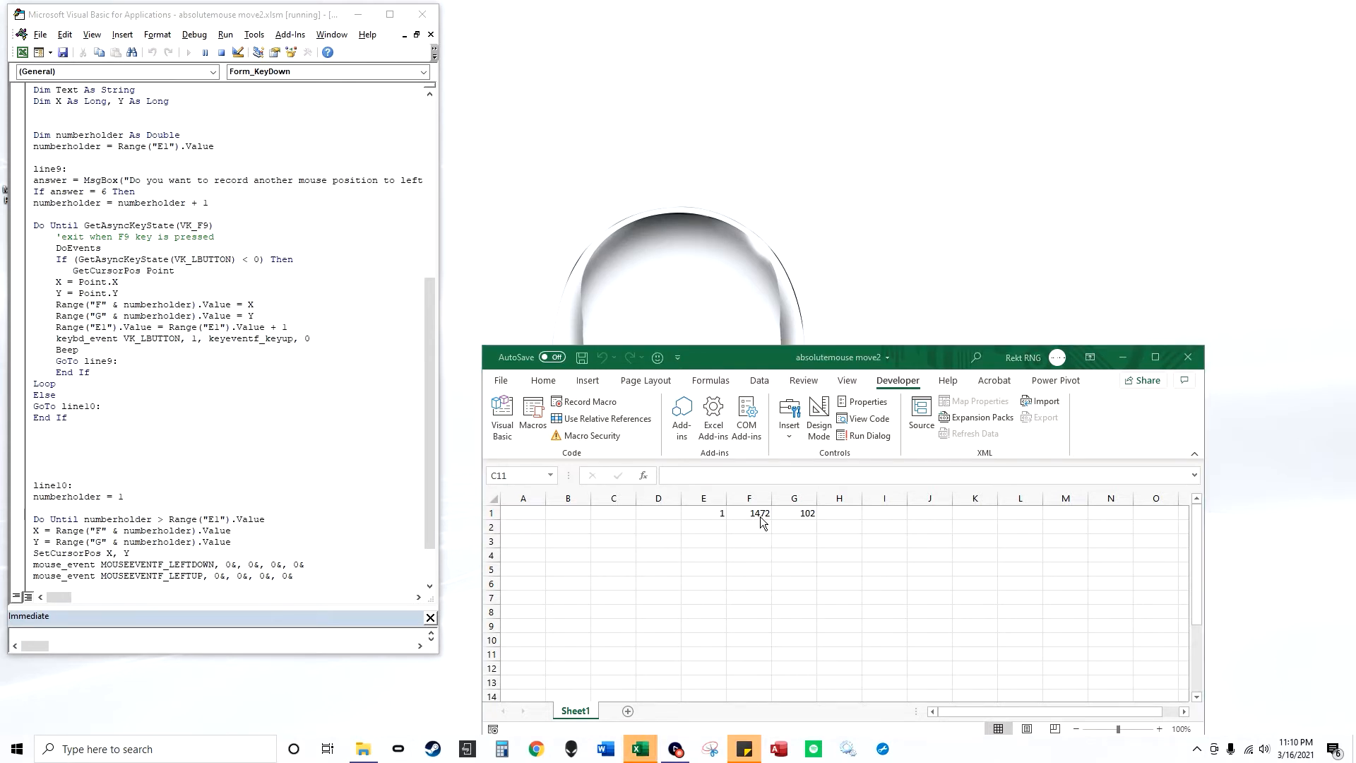
mouse_move(813, 524)
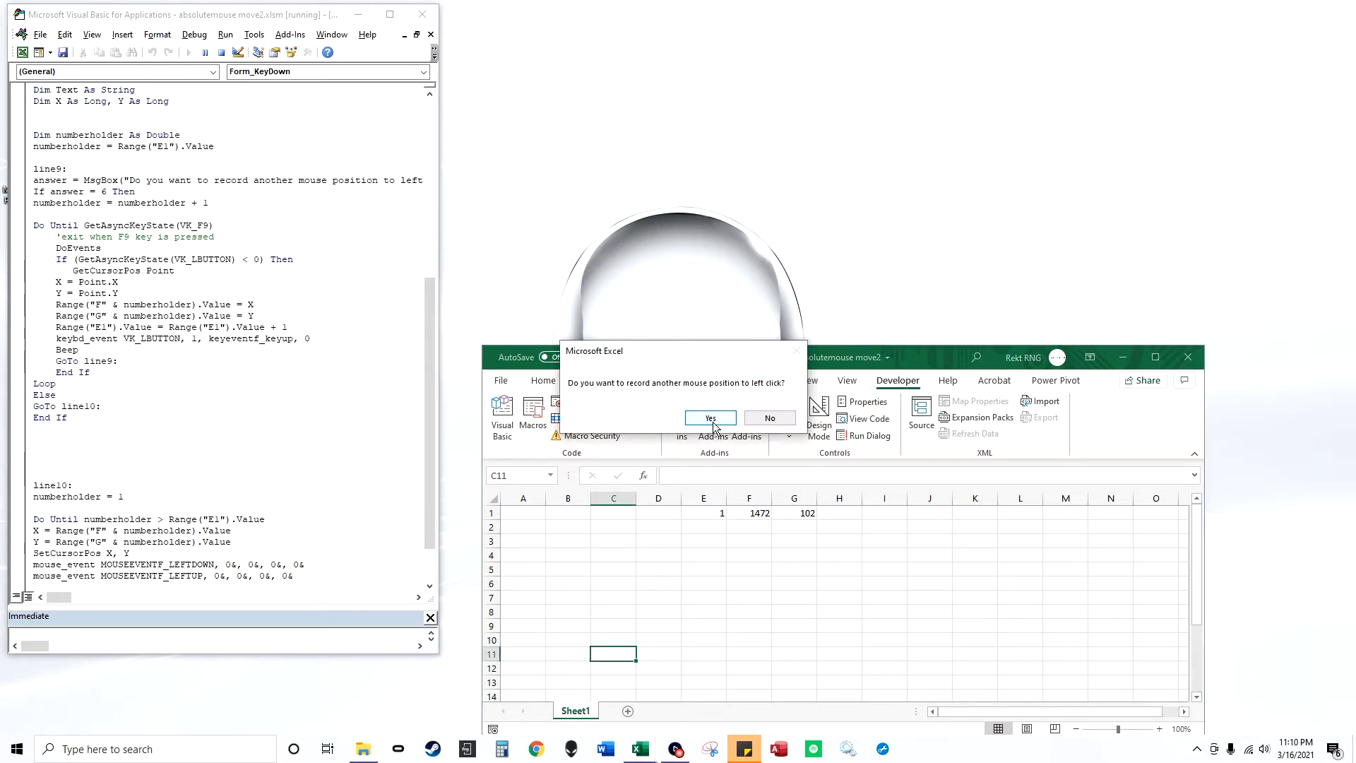
click(710, 418)
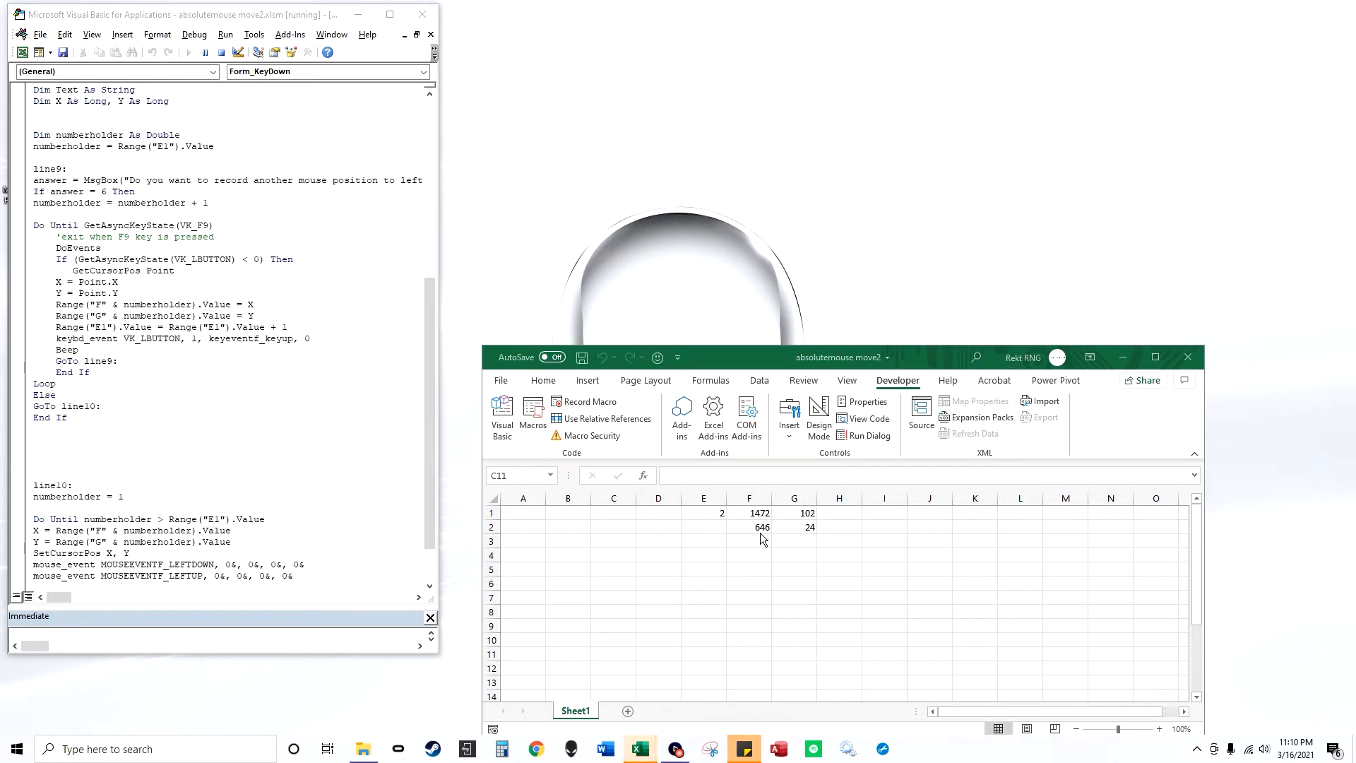
mouse_move(790, 539)
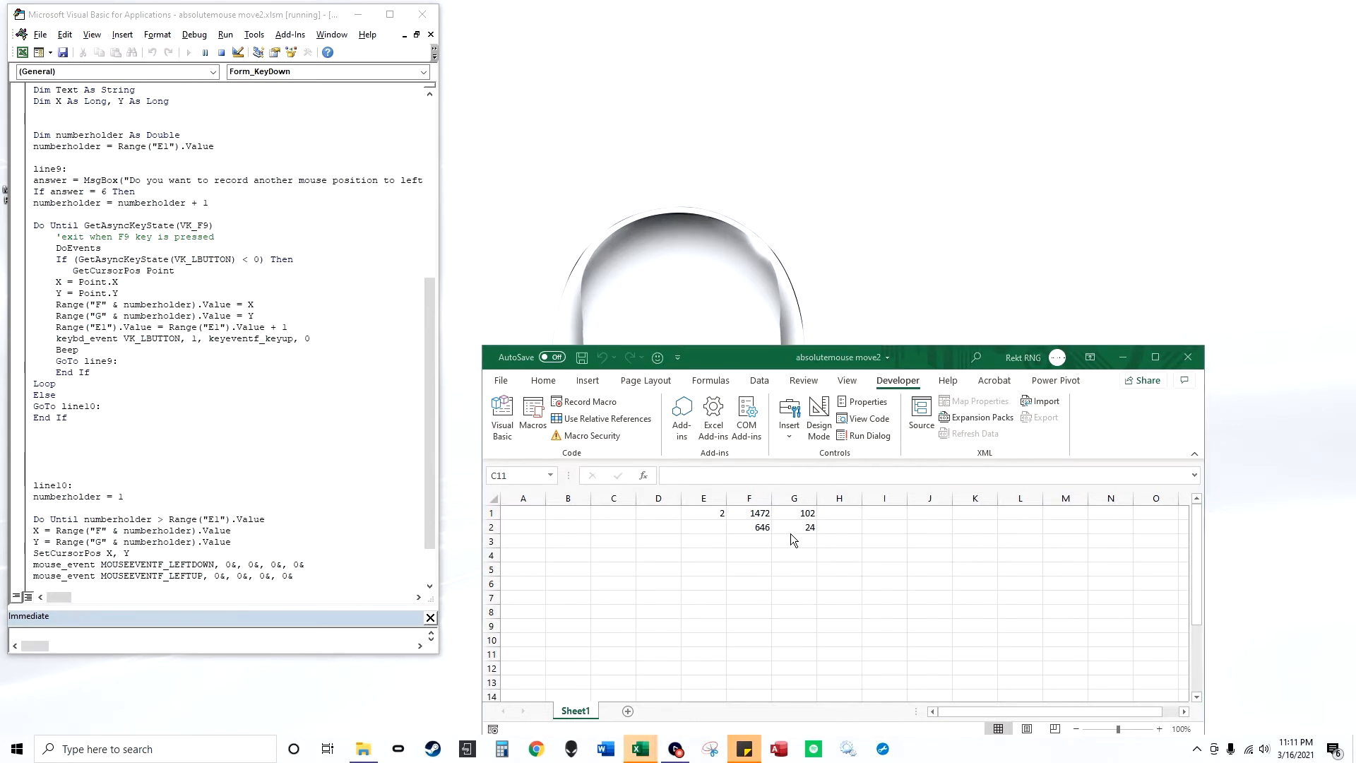
mouse_move(787, 358)
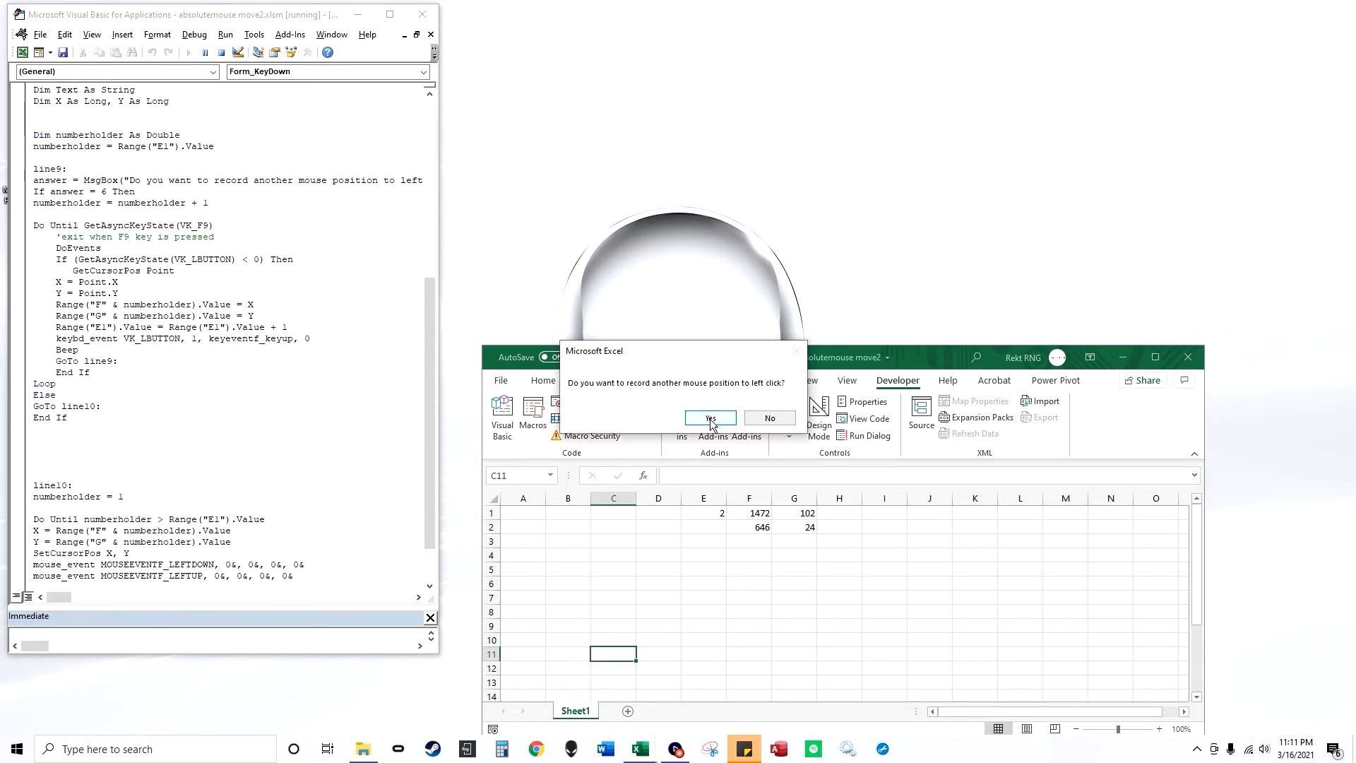
click(709, 417)
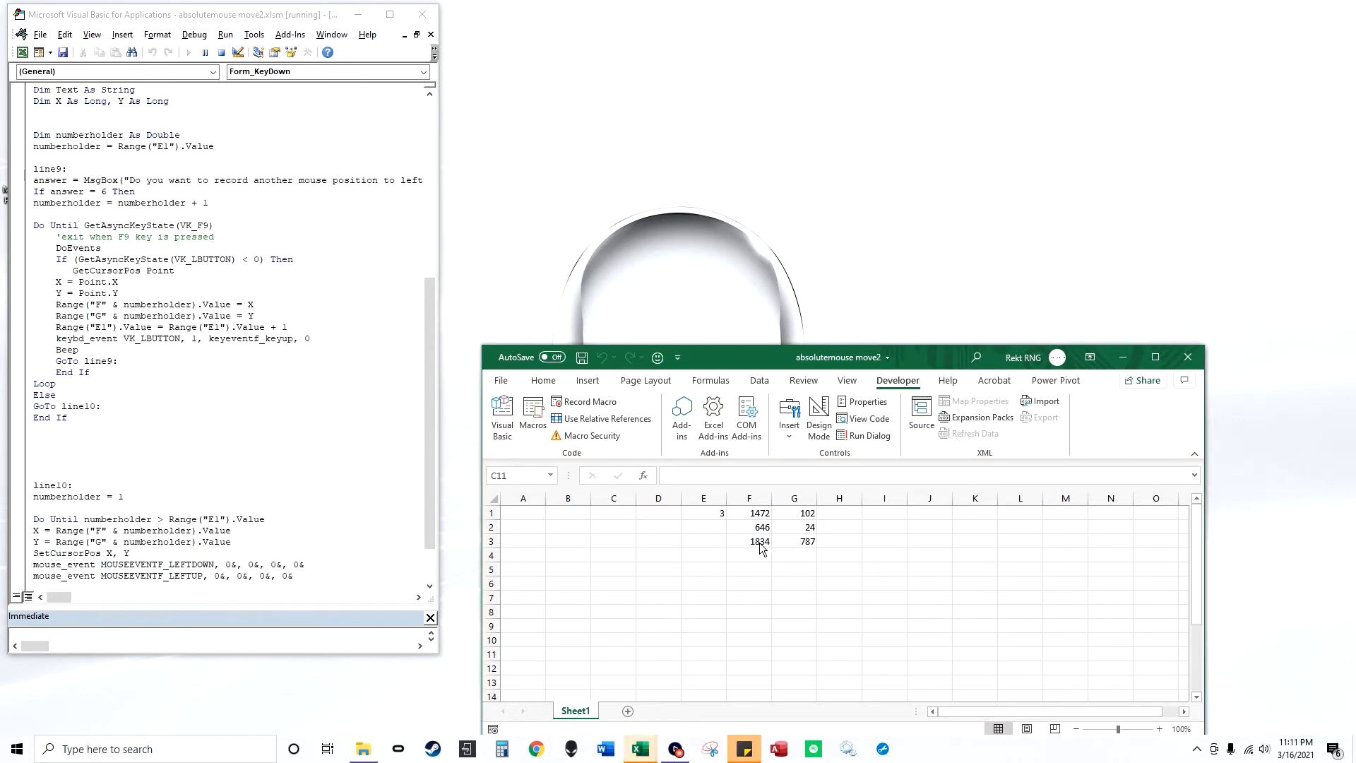
mouse_move(770, 548)
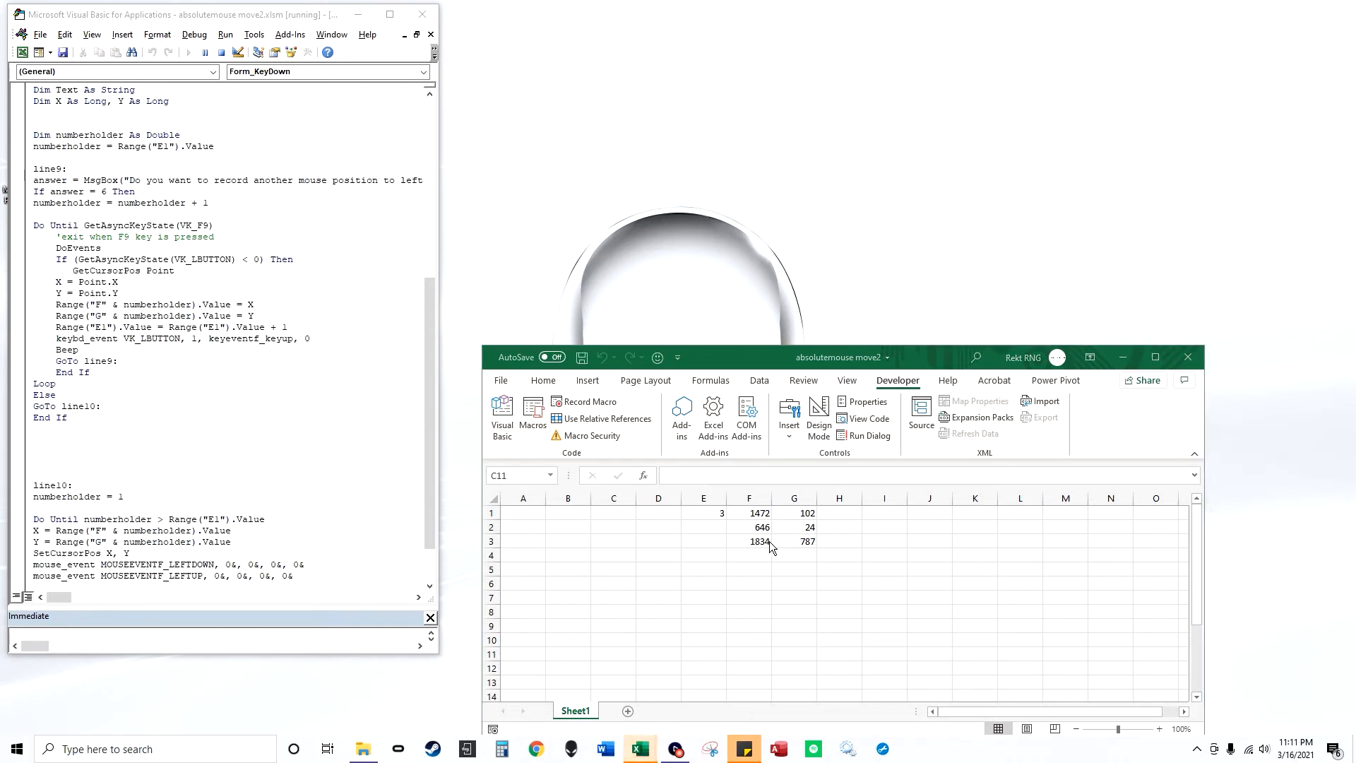
mouse_move(811, 547)
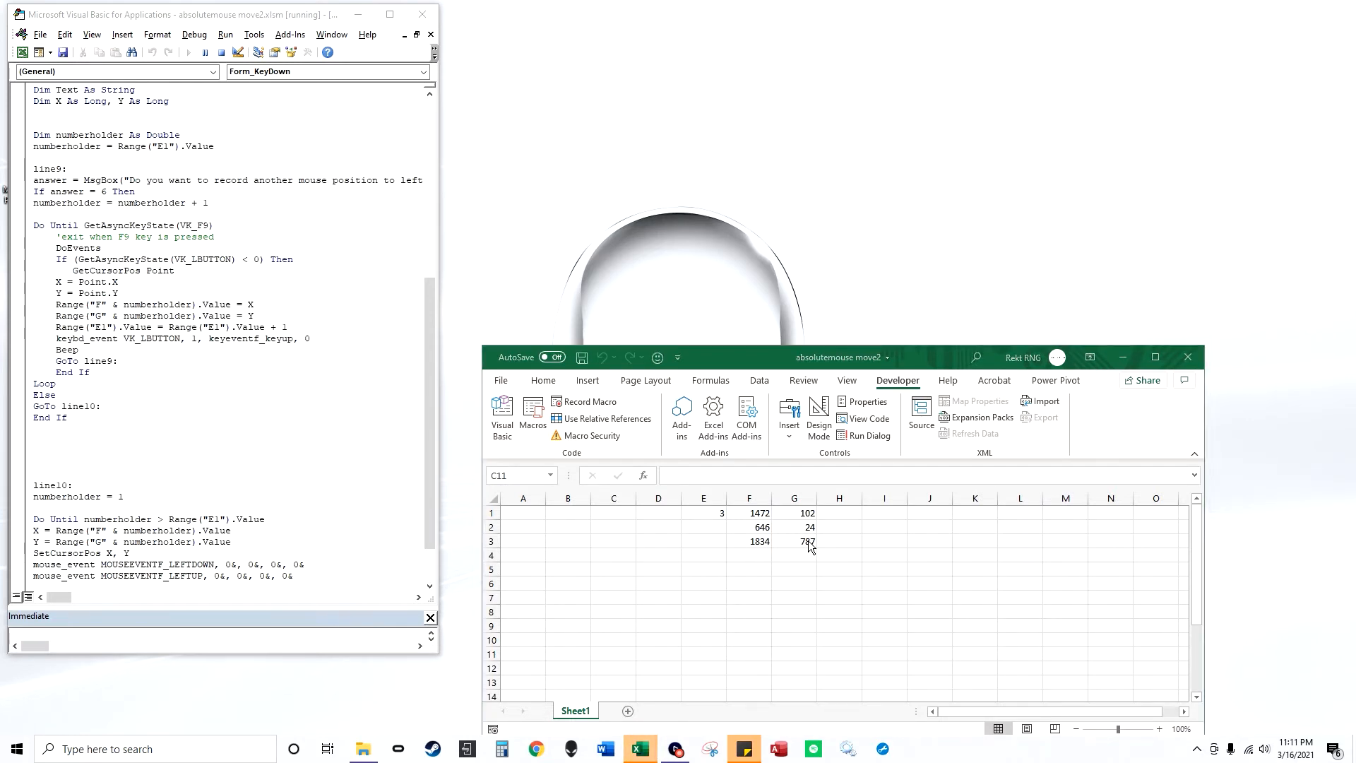
mouse_move(719, 300)
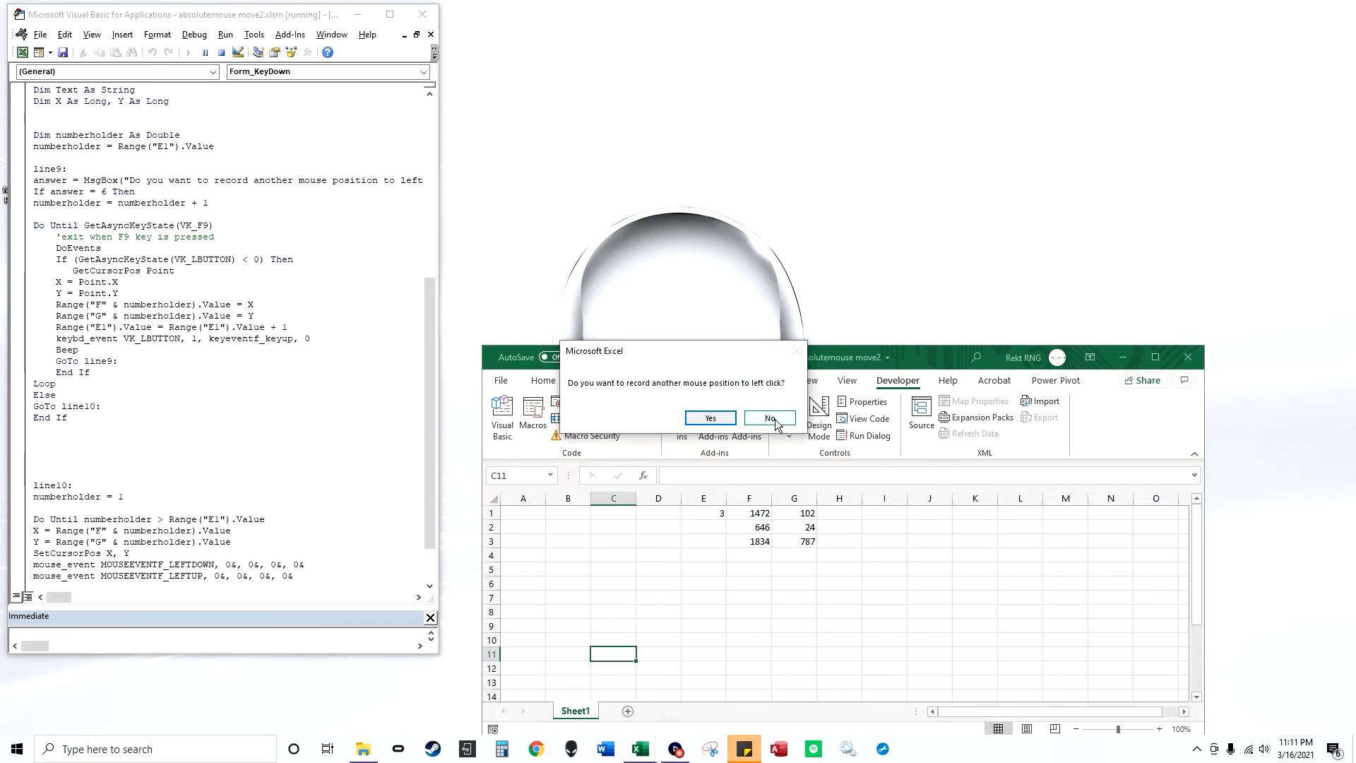
Answer No to replay the three stored clicks, then maximize the VBA editor
click(768, 417)
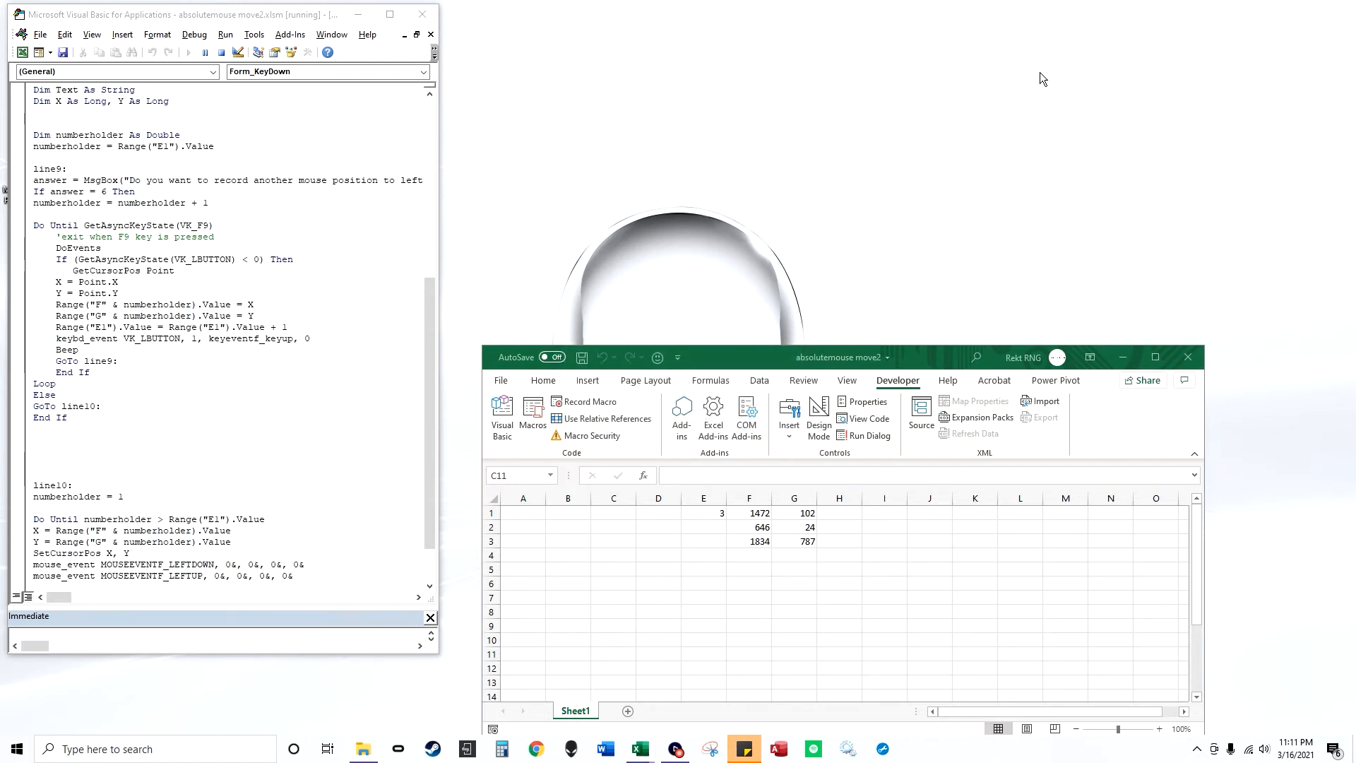
mouse_move(458, 23)
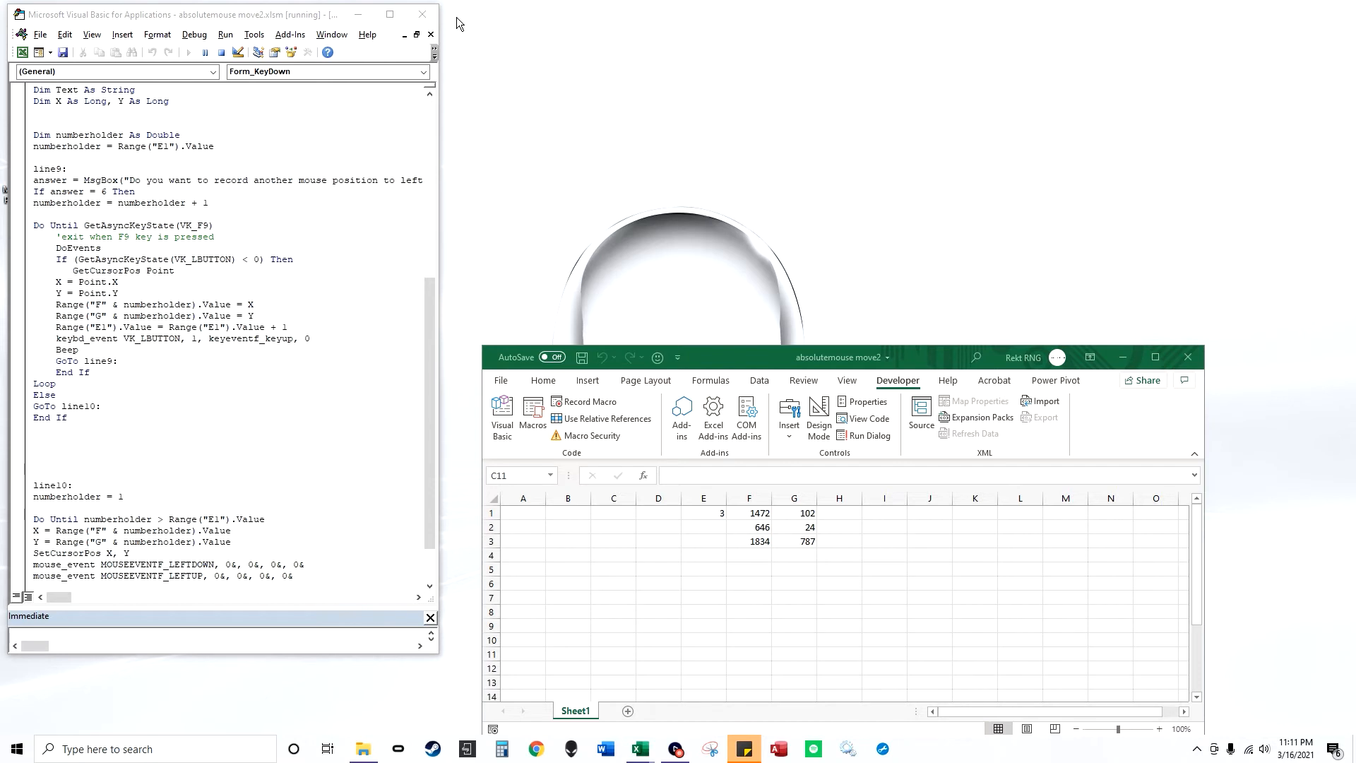
mouse_move(1298, 562)
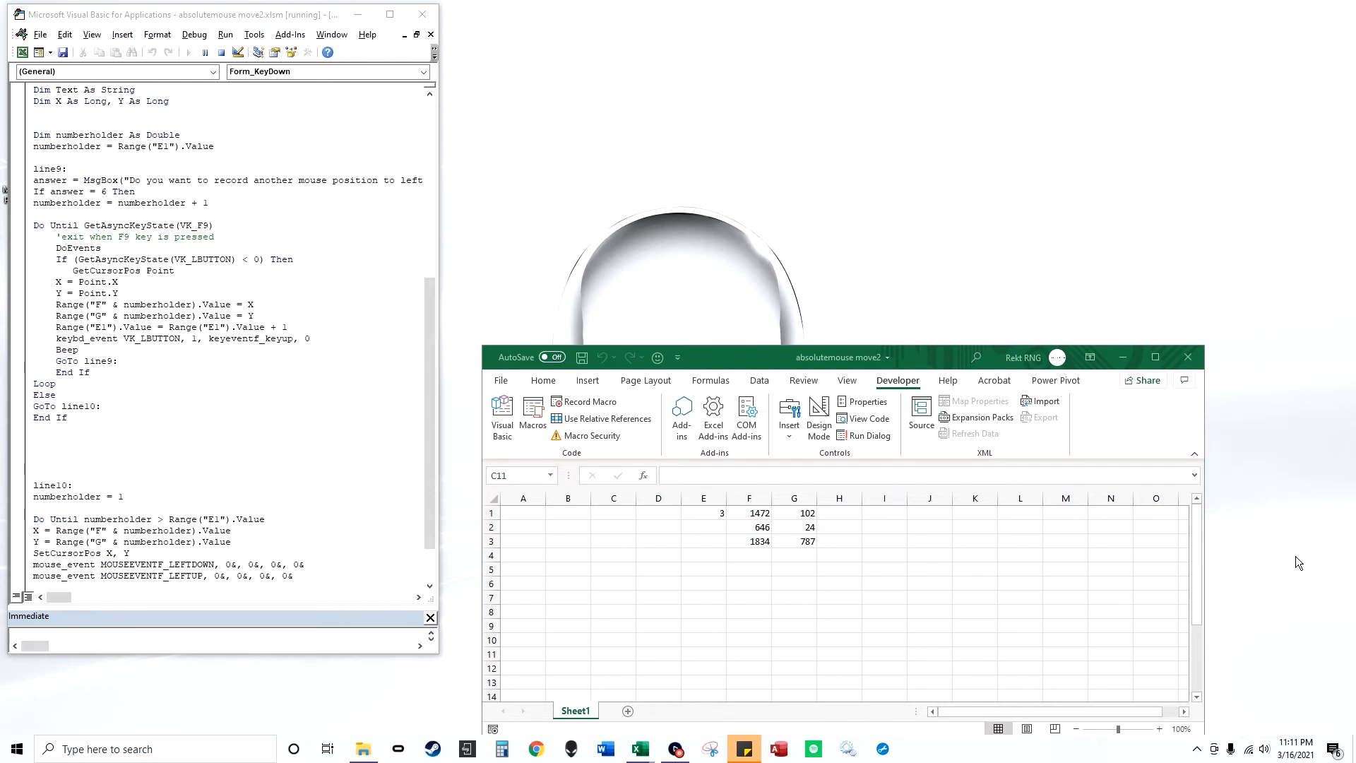
click(613, 652)
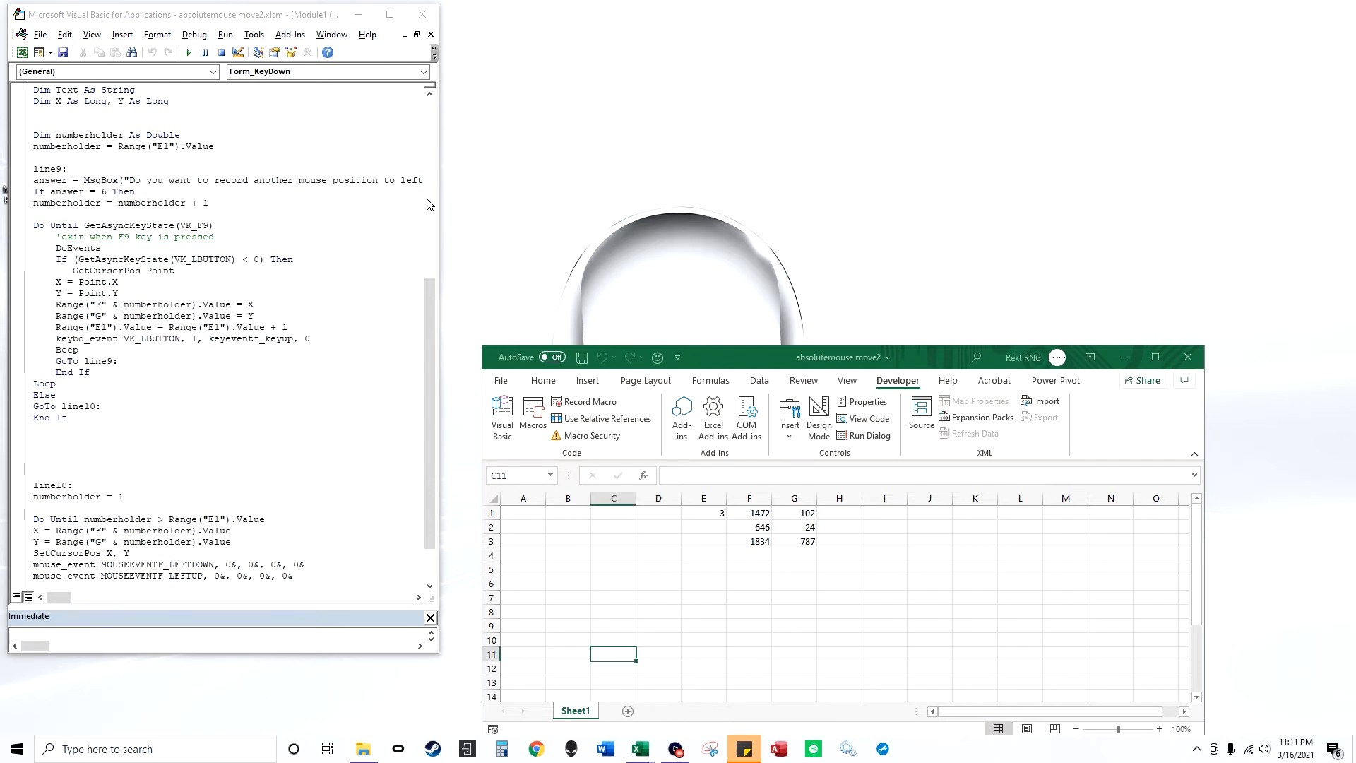
click(389, 14)
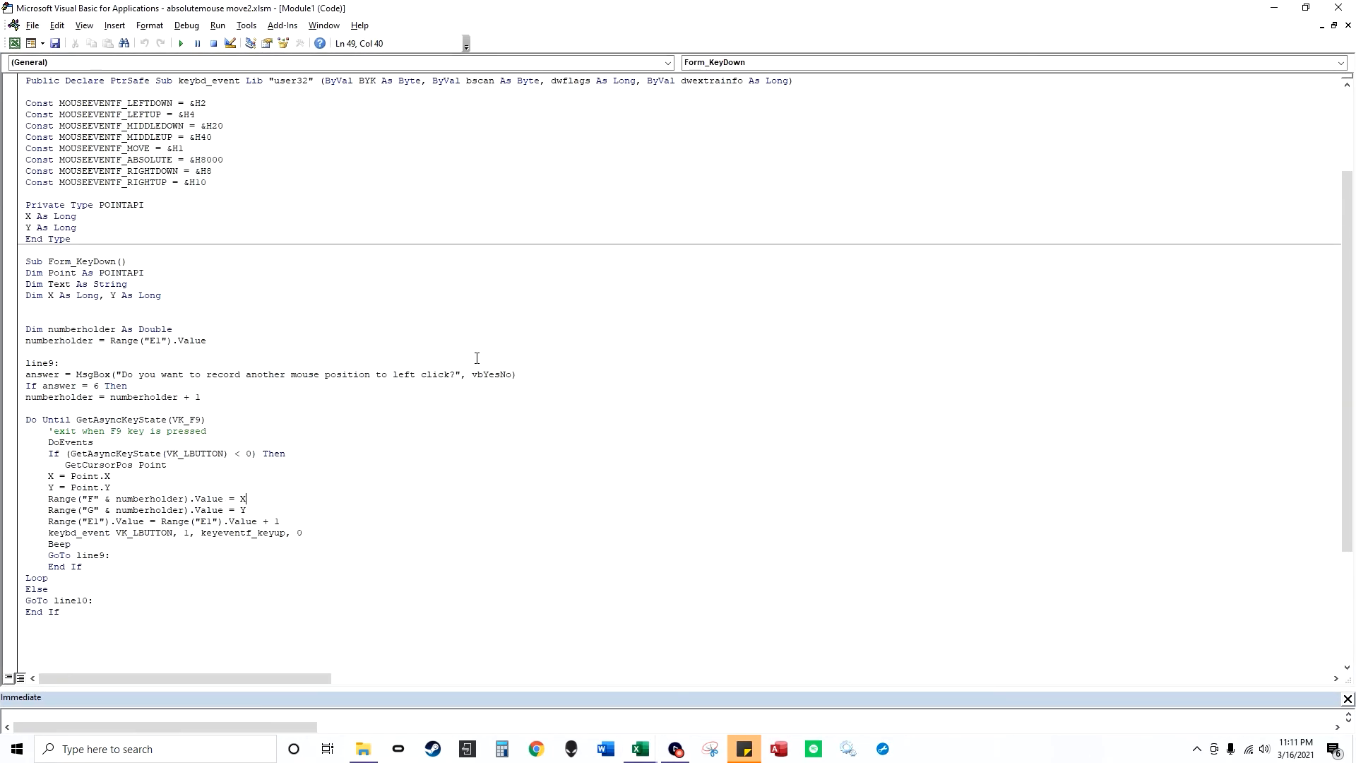
scroll(up, 3)
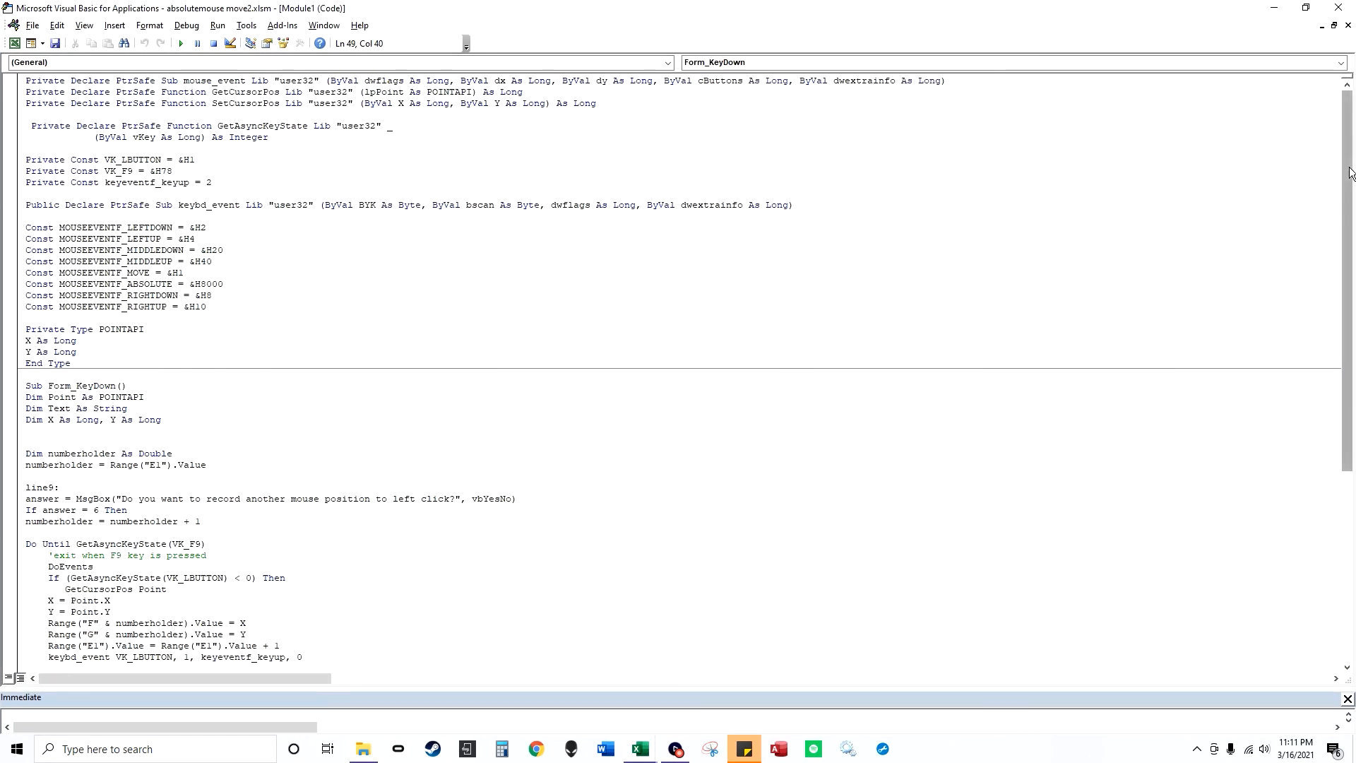
scroll(down, 3)
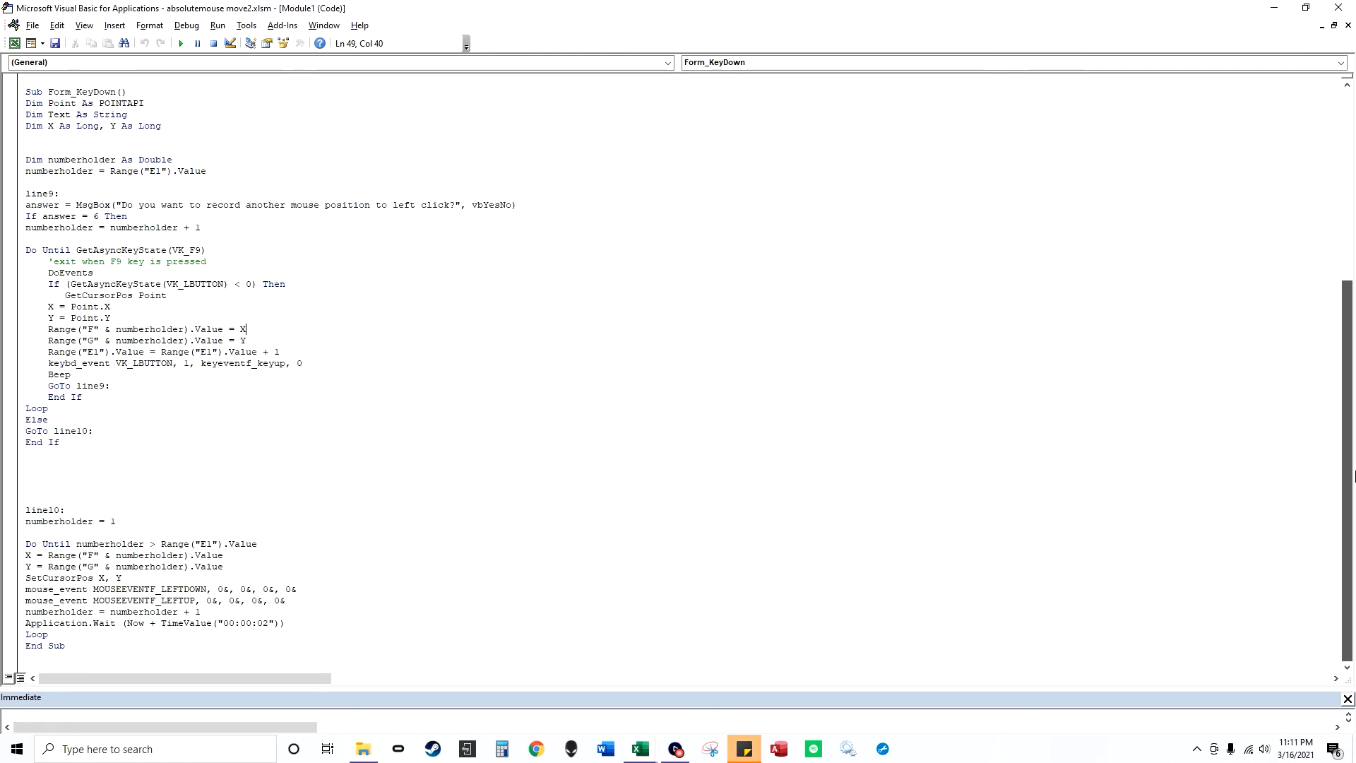
click(110, 284)
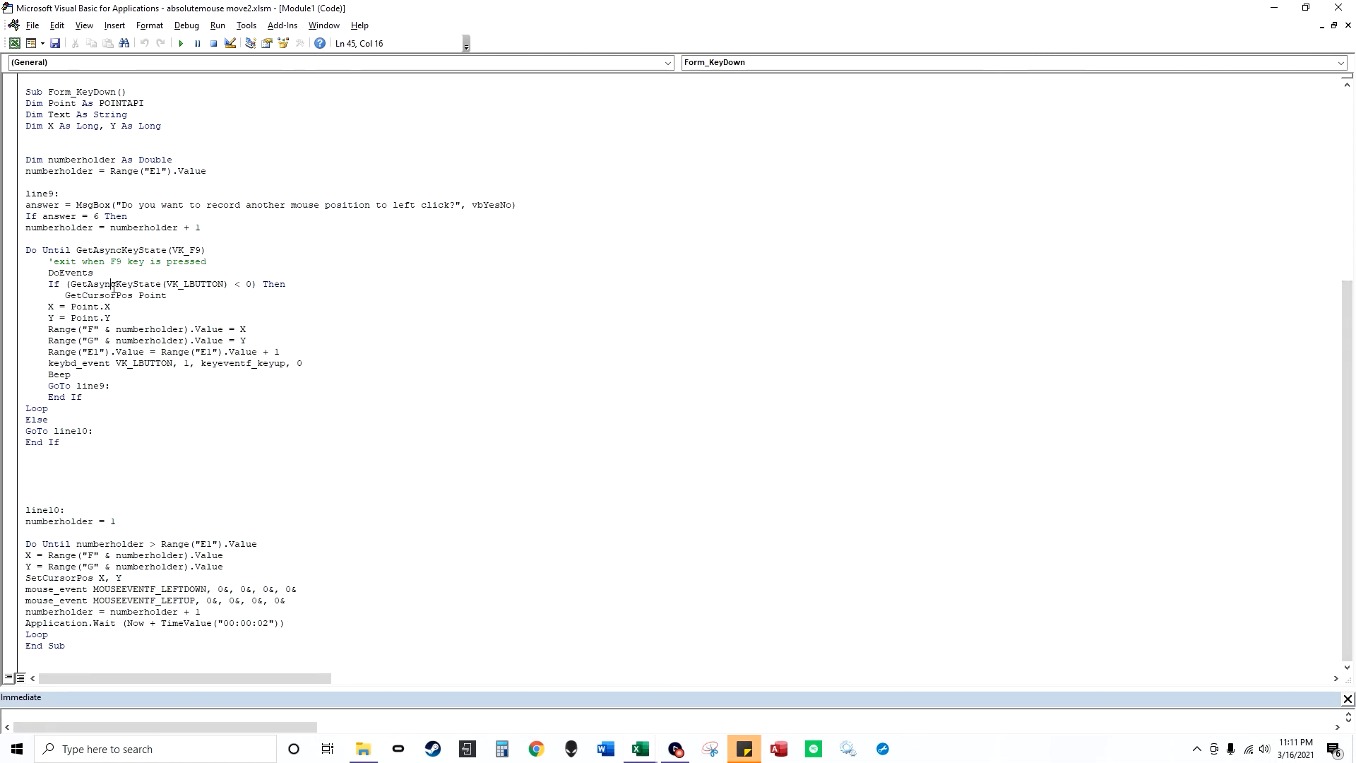
double_click(114, 284)
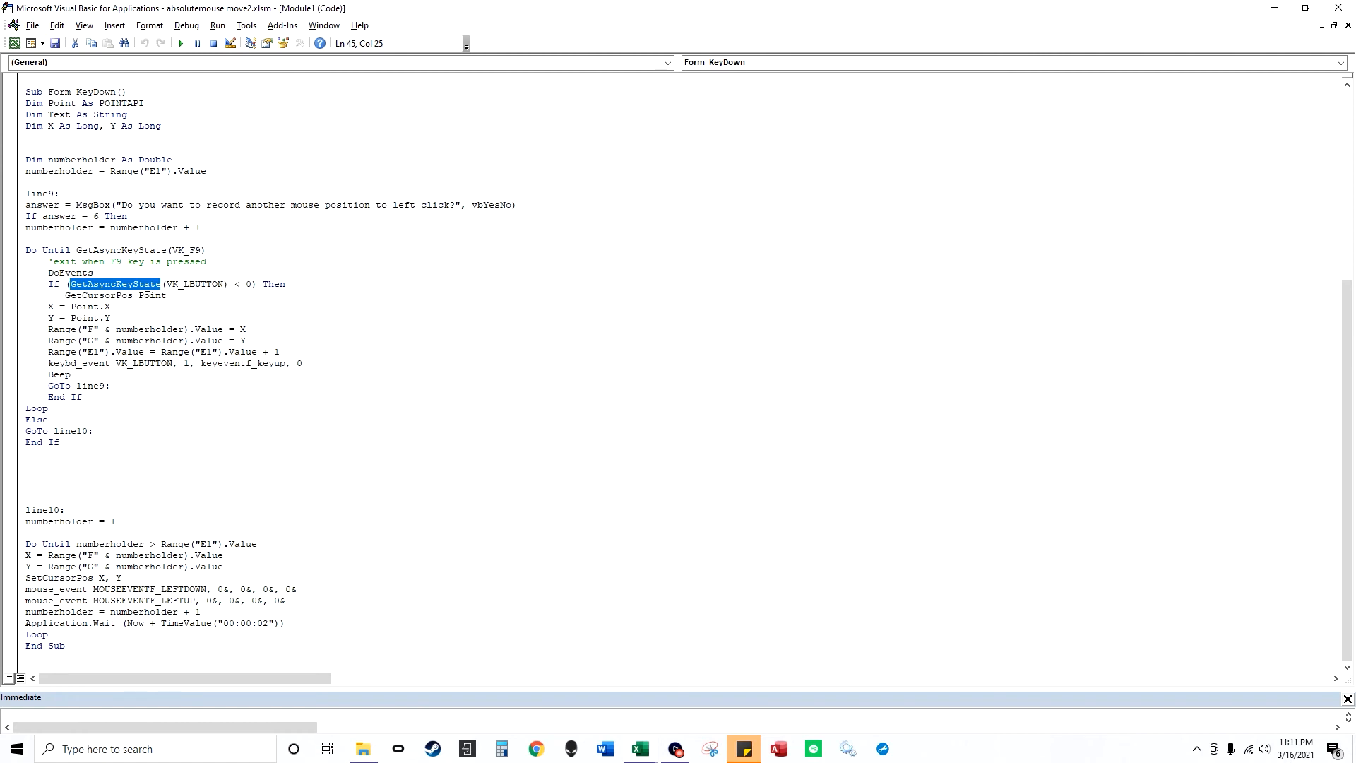
mouse_move(210, 286)
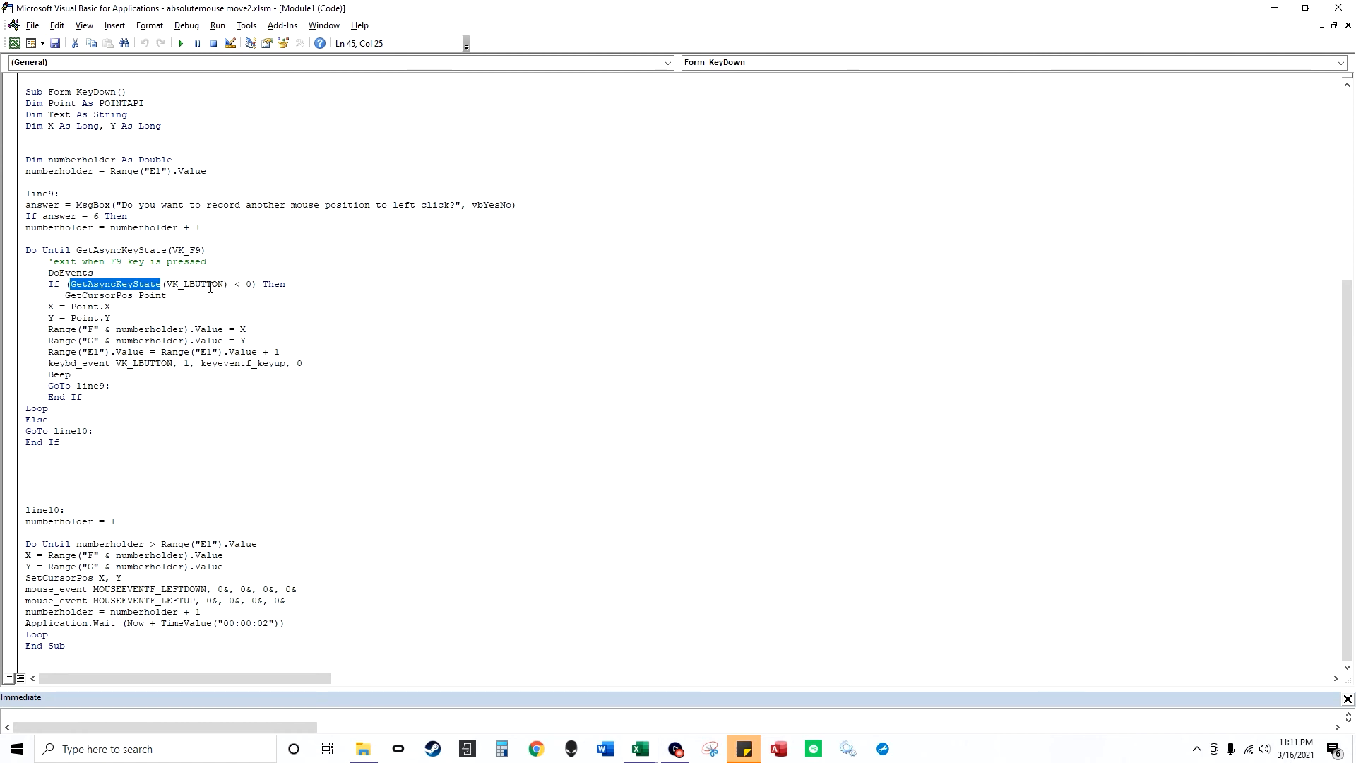
double_click(192, 284)
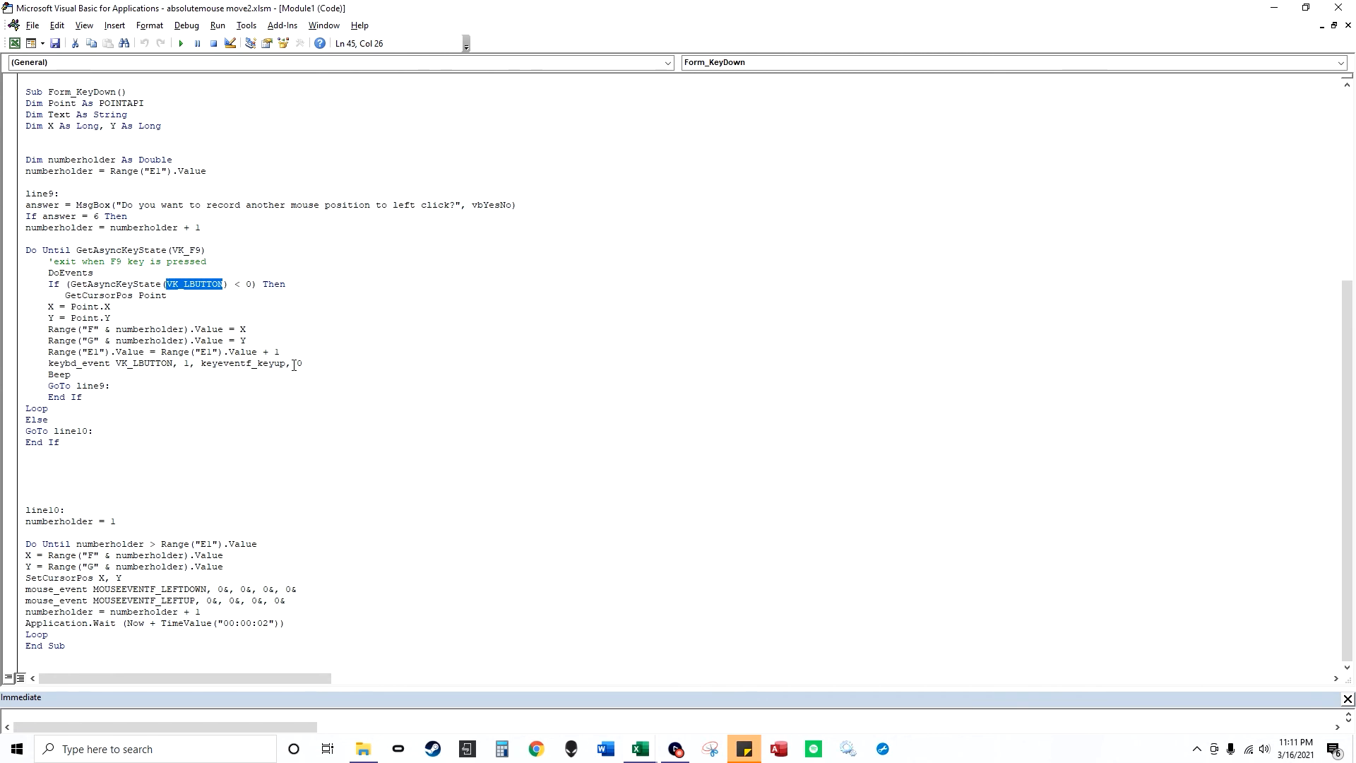
scroll(up, 3)
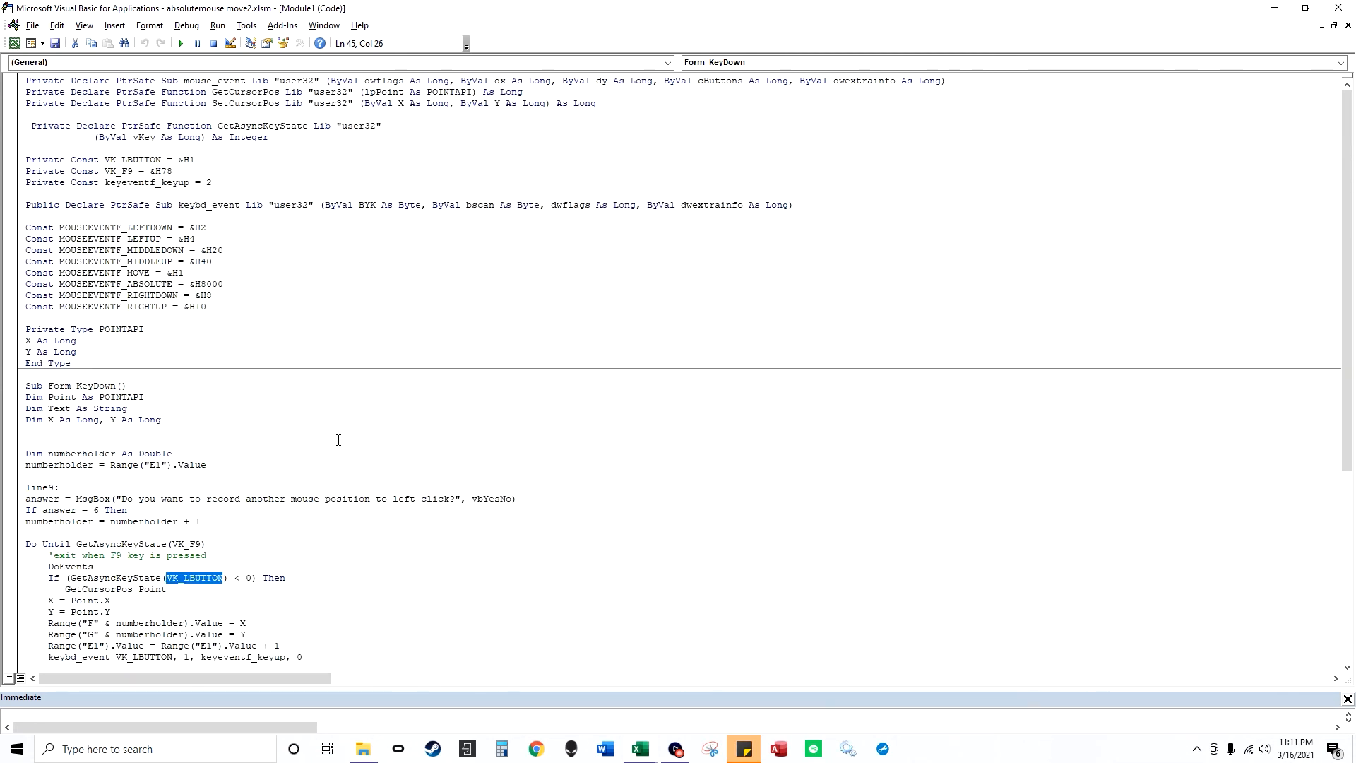
mouse_move(404, 505)
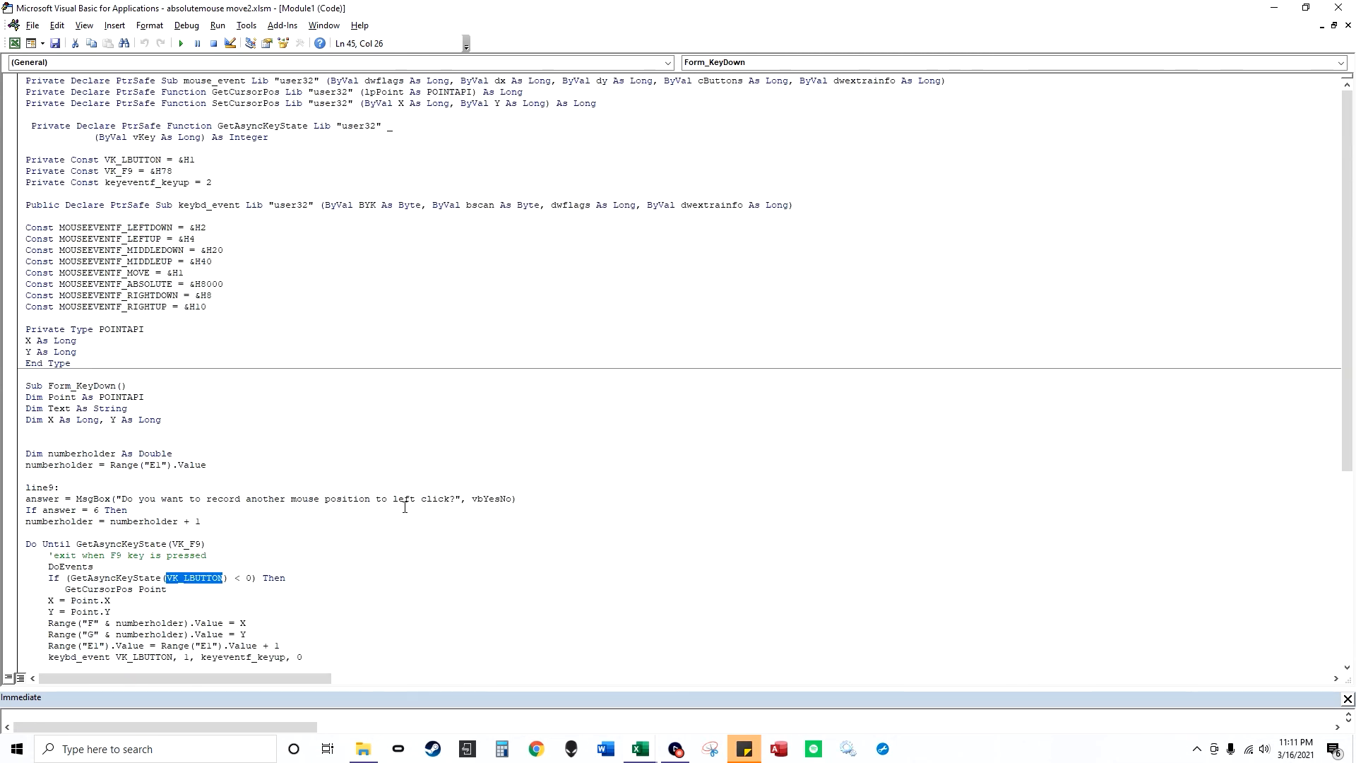